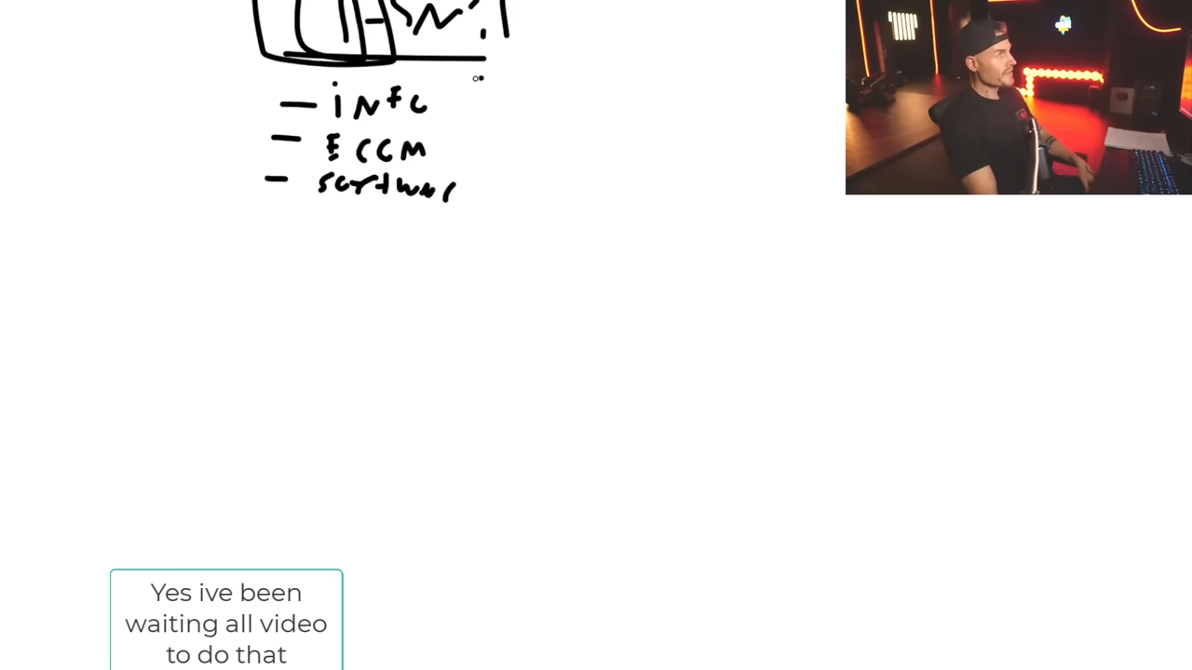
Draw a bracket linking 'info' and 'ecom', then underline 'software'
{"action": "left_click_drag", "start_coordinate": [484, 84], "coordinate": [428, 93]}
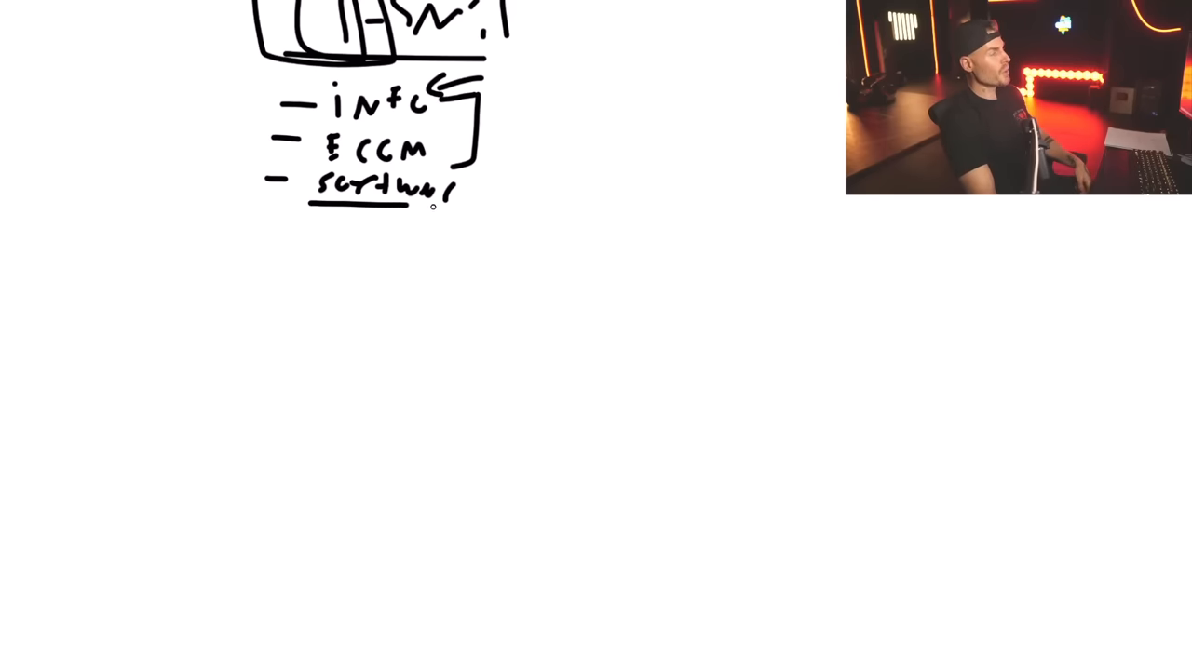
{"action": "left_click_drag", "start_coordinate": [432, 206], "coordinate": [462, 208]}
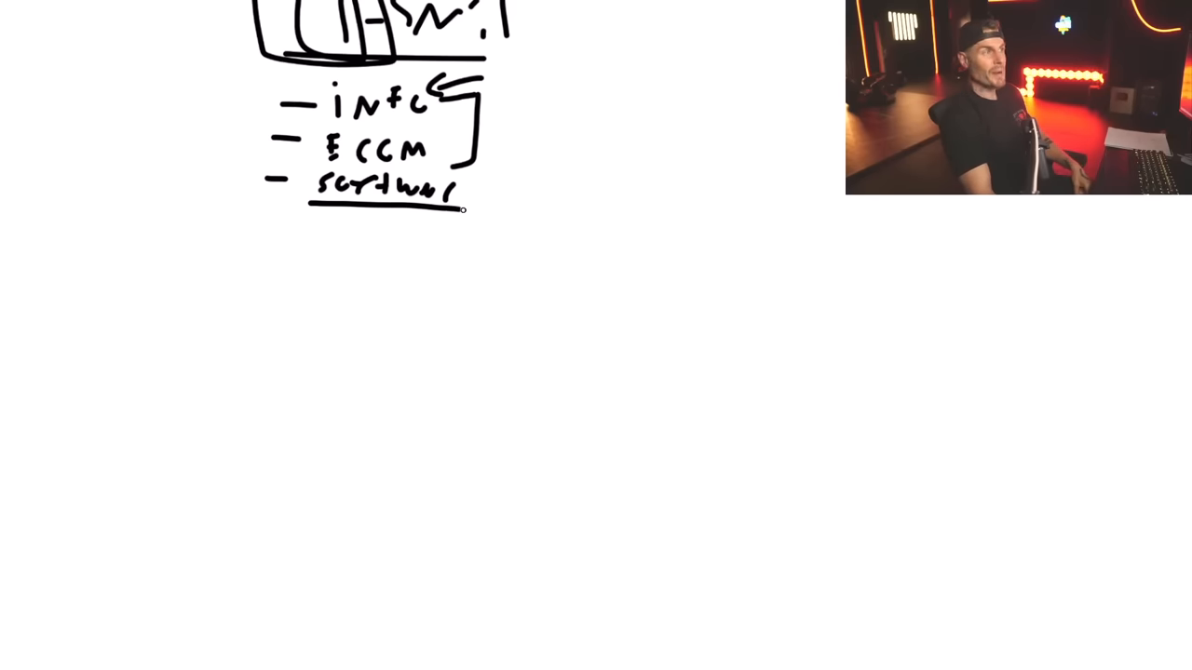